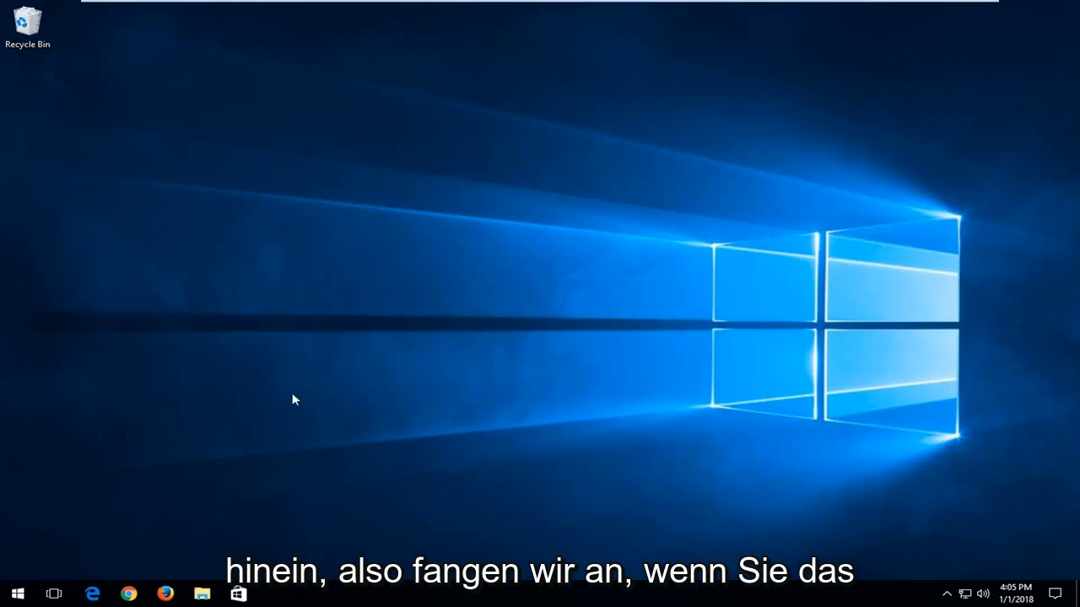
pyautogui.moveTo(57, 66)
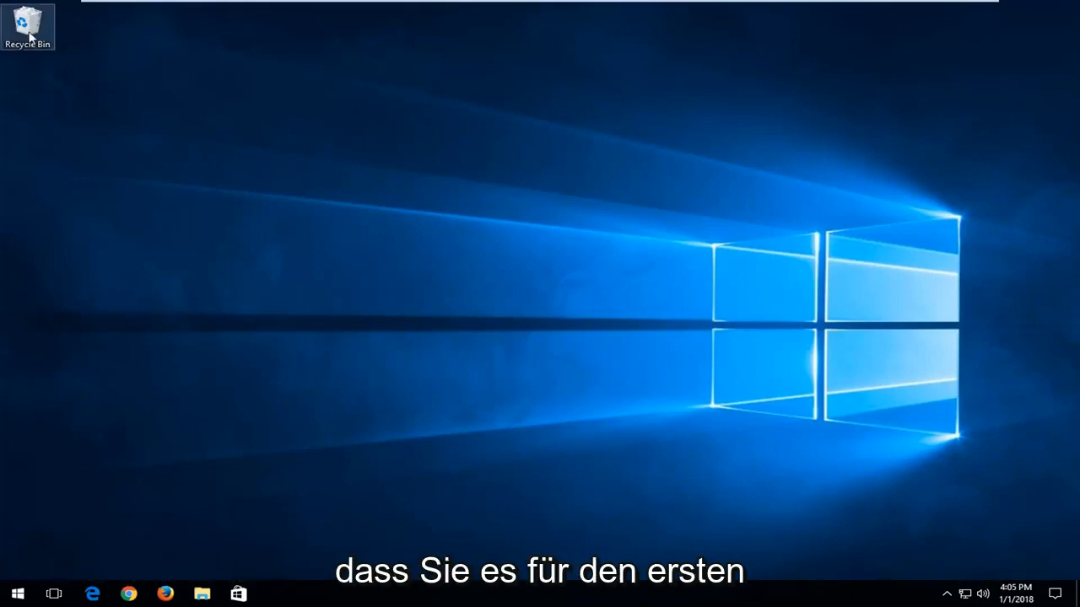
pyautogui.moveTo(47, 125)
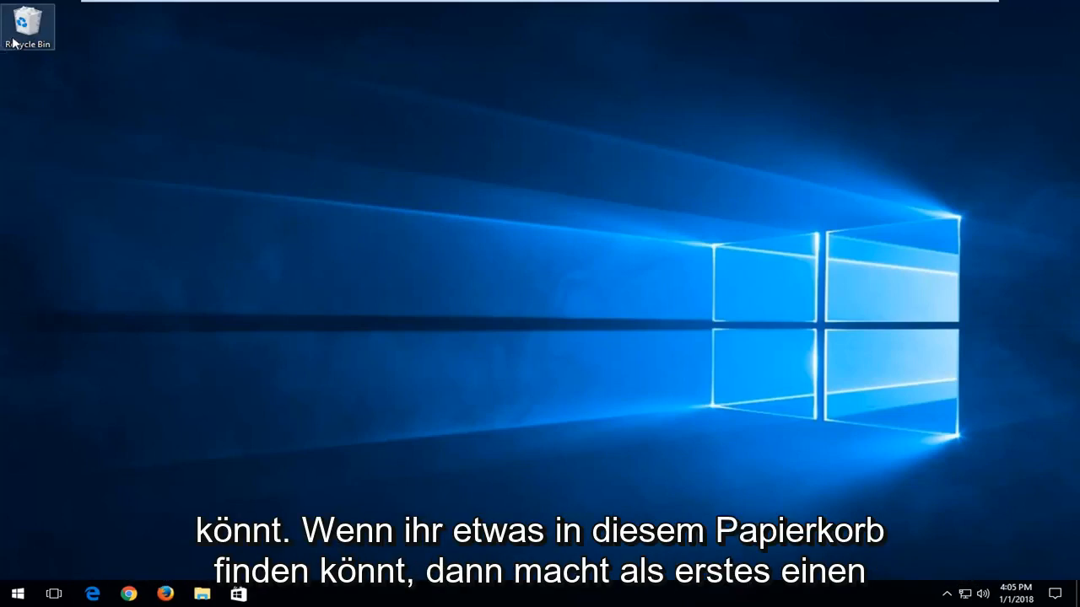
pyautogui.moveTo(28, 25)
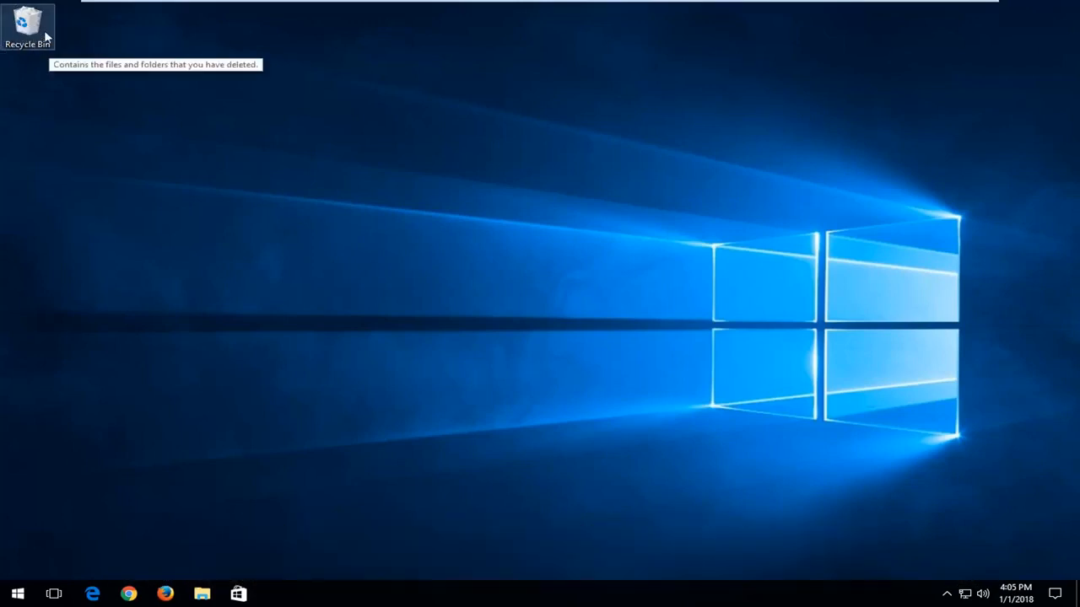
# Open the Recycle Bin and sort its seven items by Date Deleted, ascending.
pyautogui.doubleClick(27, 23)
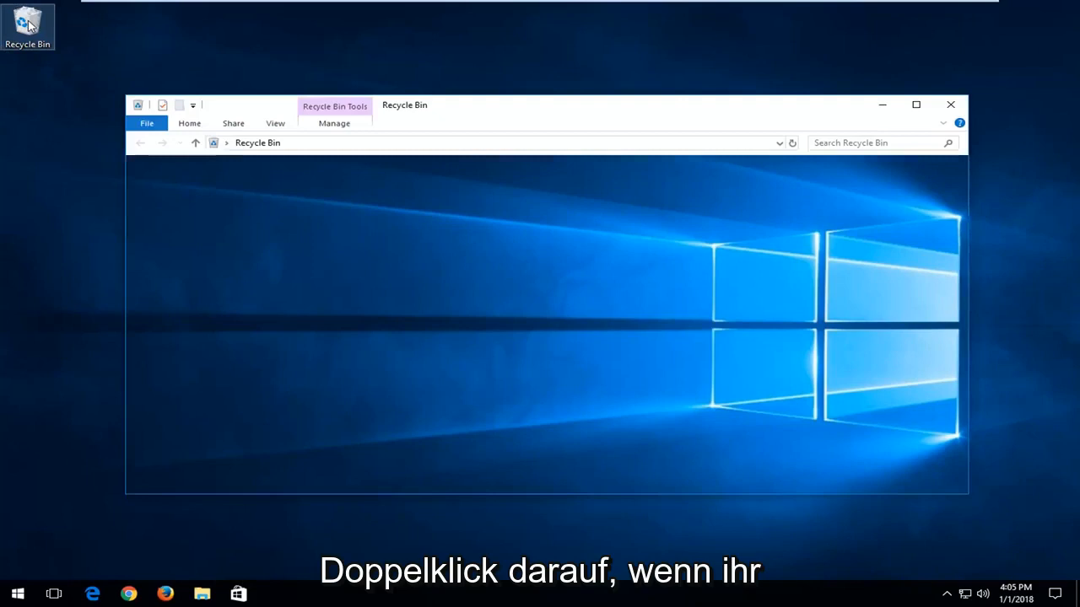
pyautogui.doubleClick(27, 21)
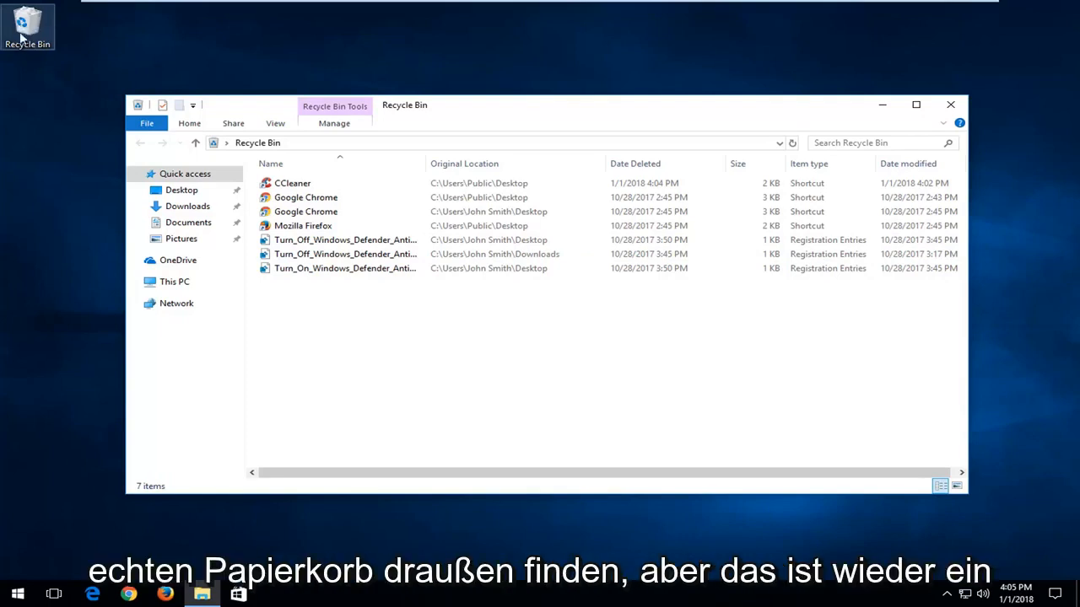
pyautogui.moveTo(427, 161)
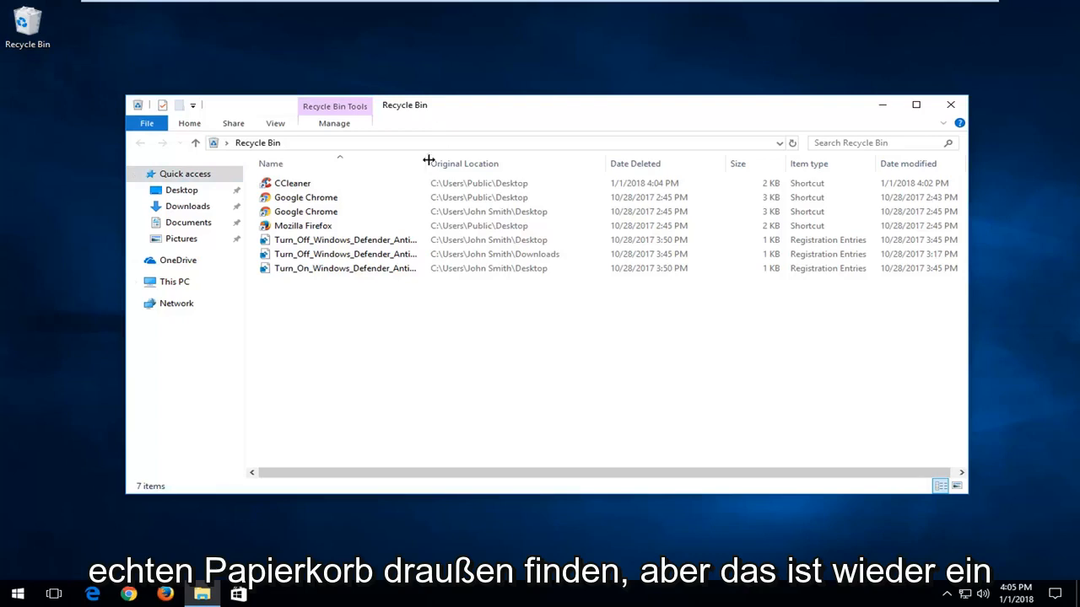
pyautogui.moveTo(115, 117)
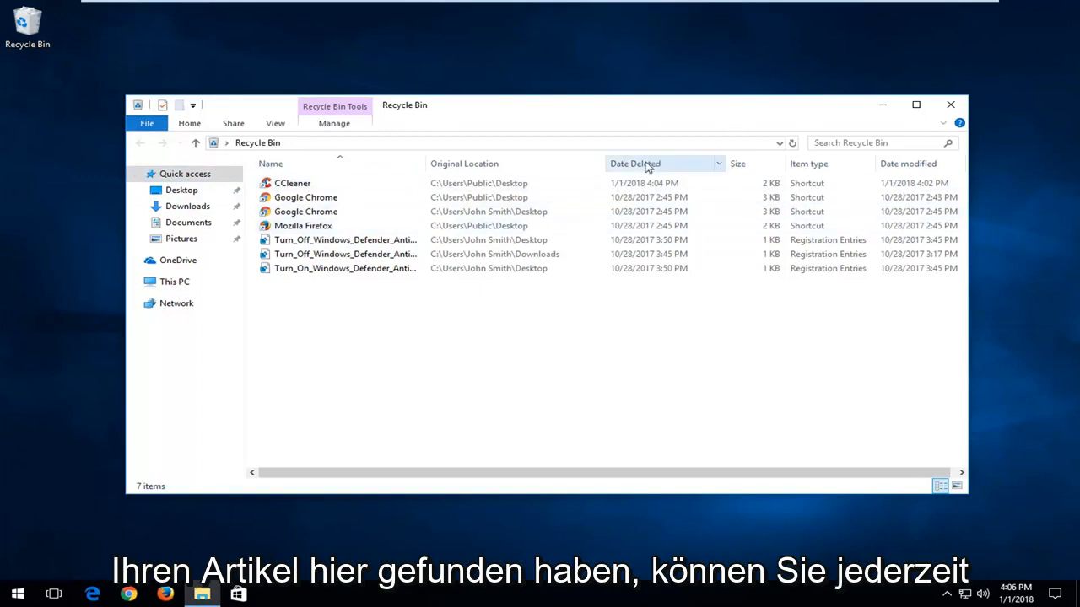
pyautogui.click(634, 163)
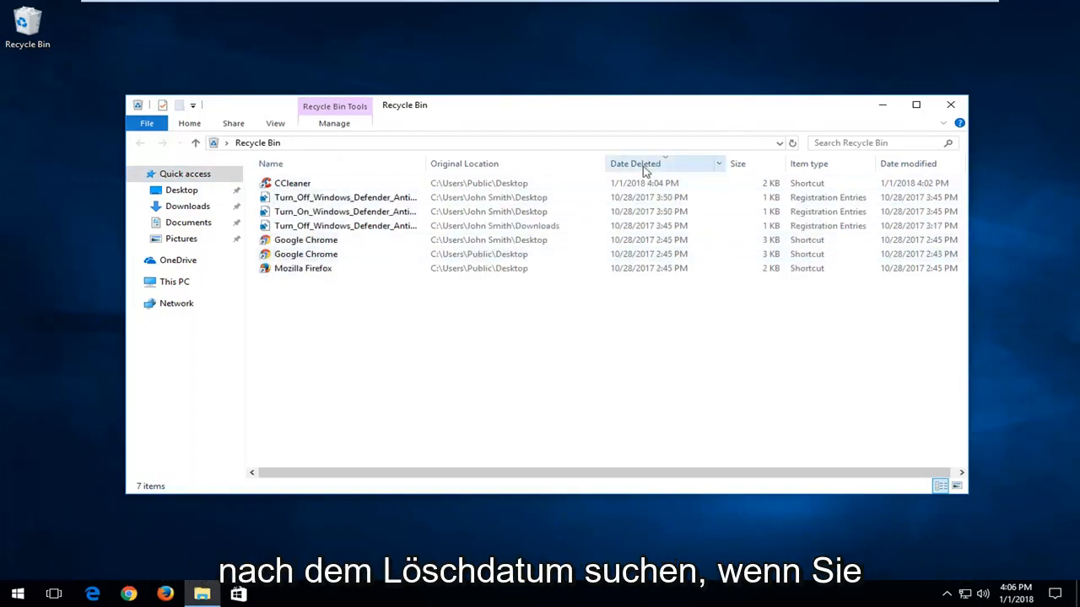
pyautogui.click(635, 164)
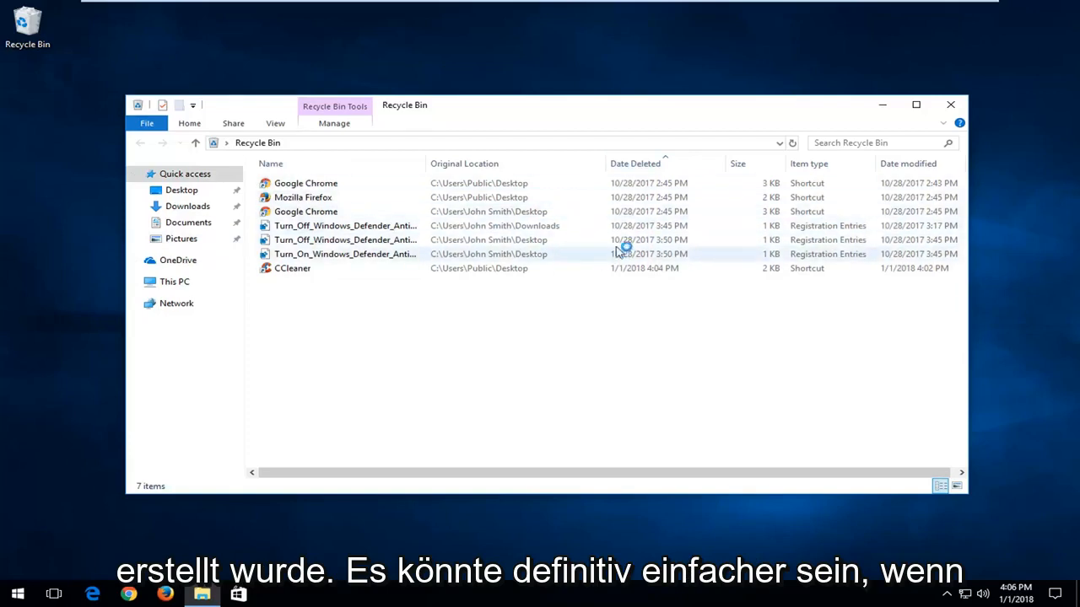
pyautogui.moveTo(422, 285)
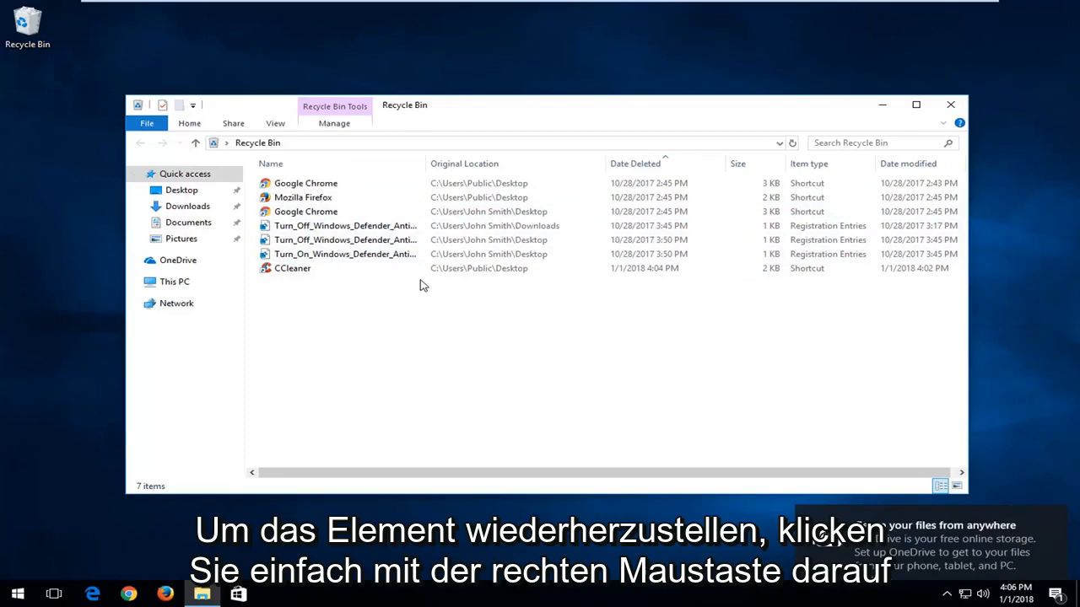
# Restore the Google Chrome shortcut with admin permission, then close the Recycle Bin window.
pyautogui.rightClick(306, 183)
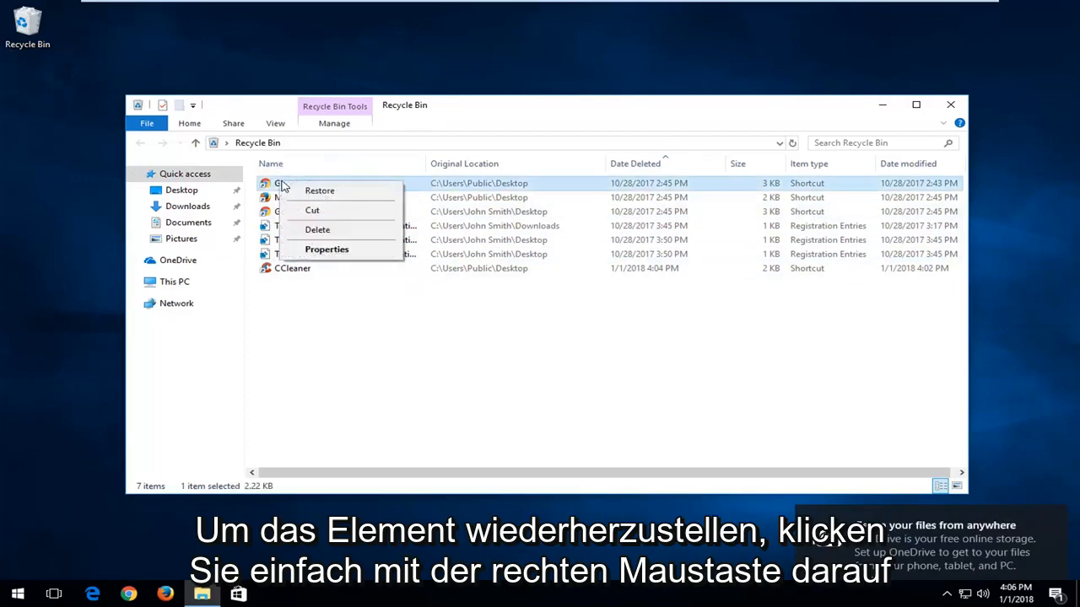
pyautogui.click(319, 190)
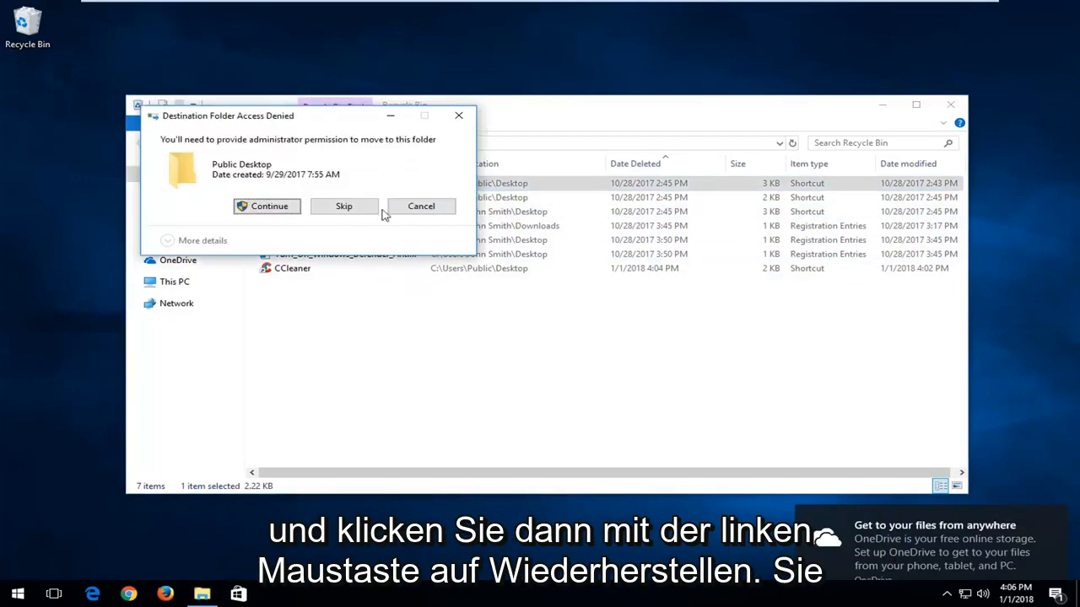
pyautogui.moveTo(269, 206)
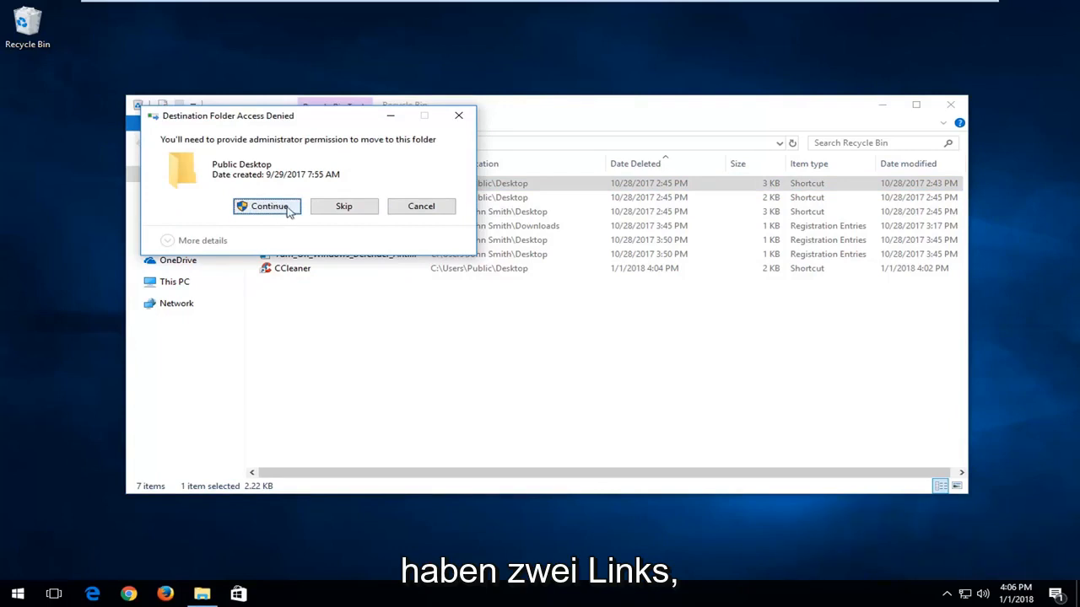
pyautogui.click(267, 206)
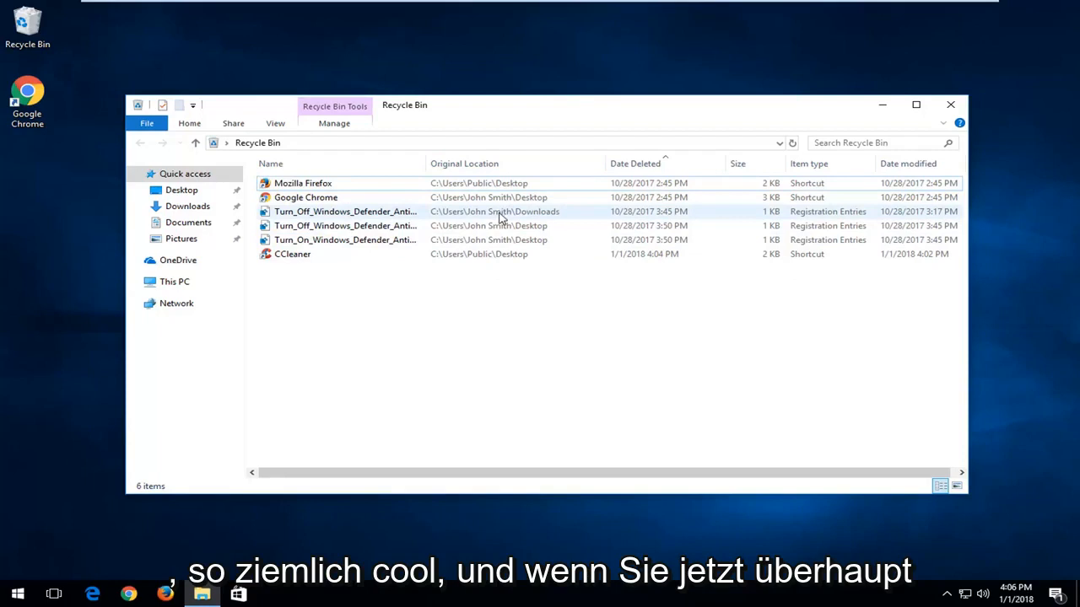
pyautogui.moveTo(844, 90)
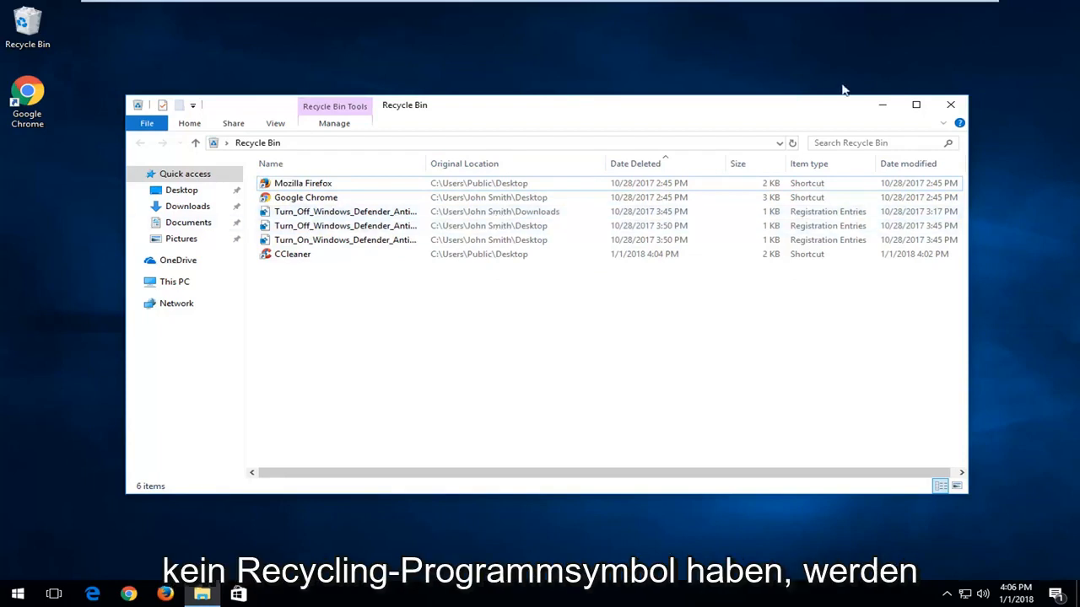
pyautogui.click(951, 104)
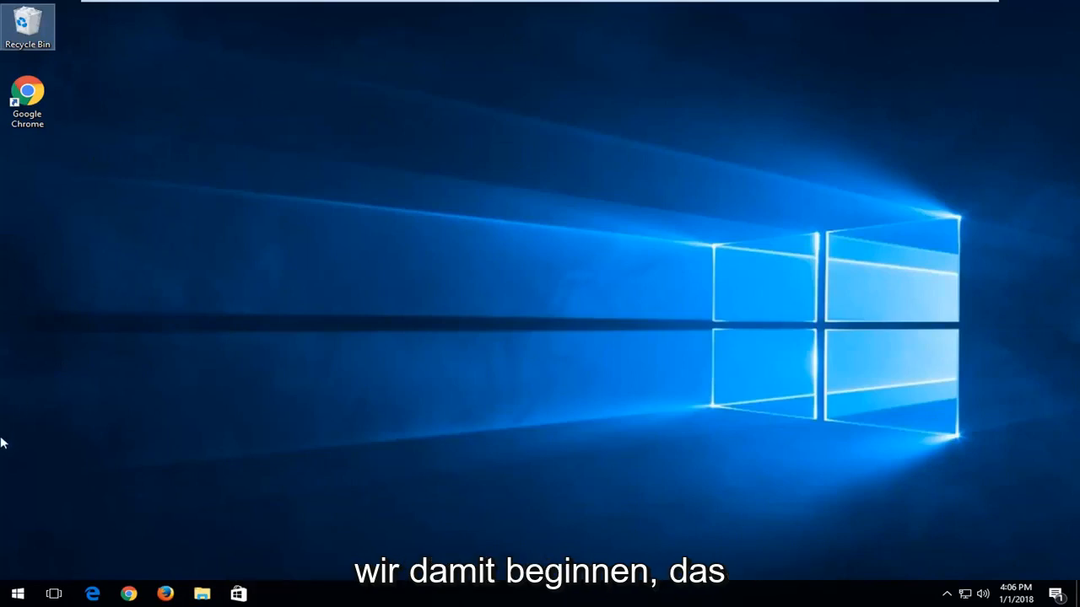
# Search 'settings' from the Start menu and scroll the Settings home categories.
pyautogui.click(17, 594)
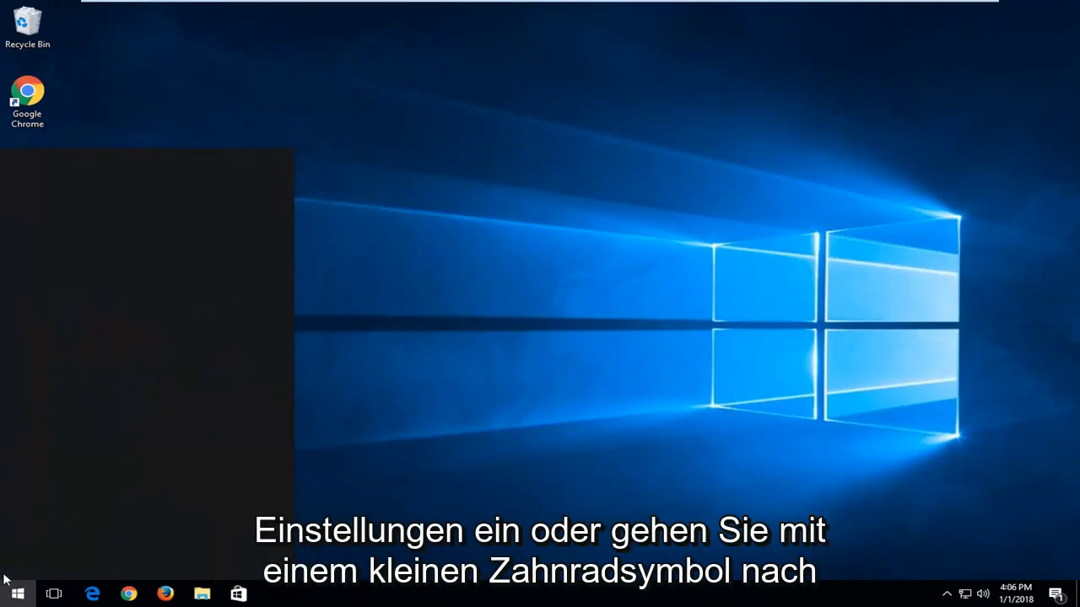
pyautogui.write('settings')
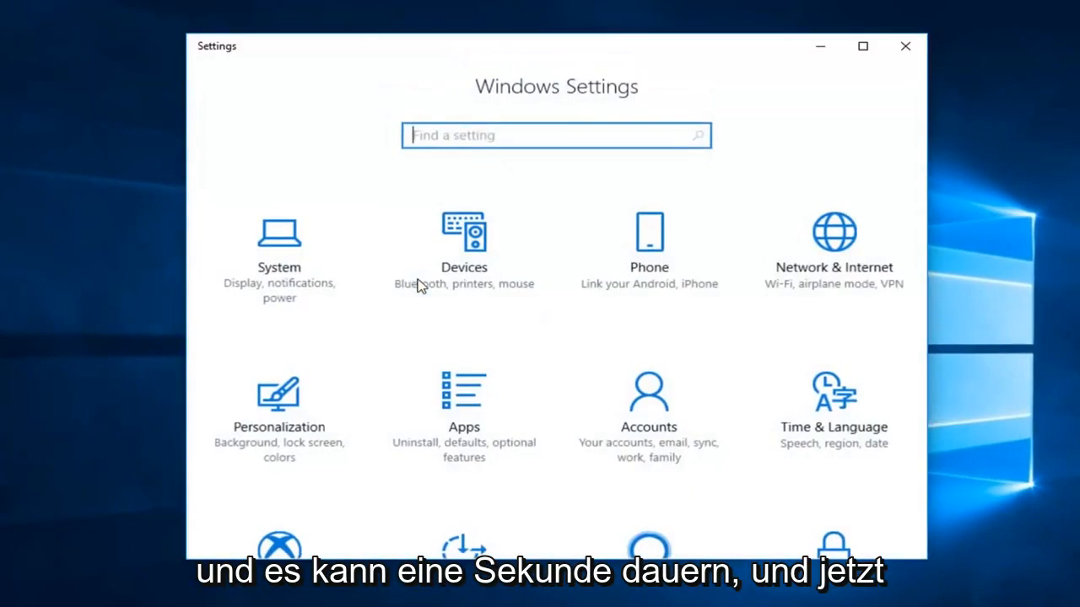
pyautogui.scroll(-3)
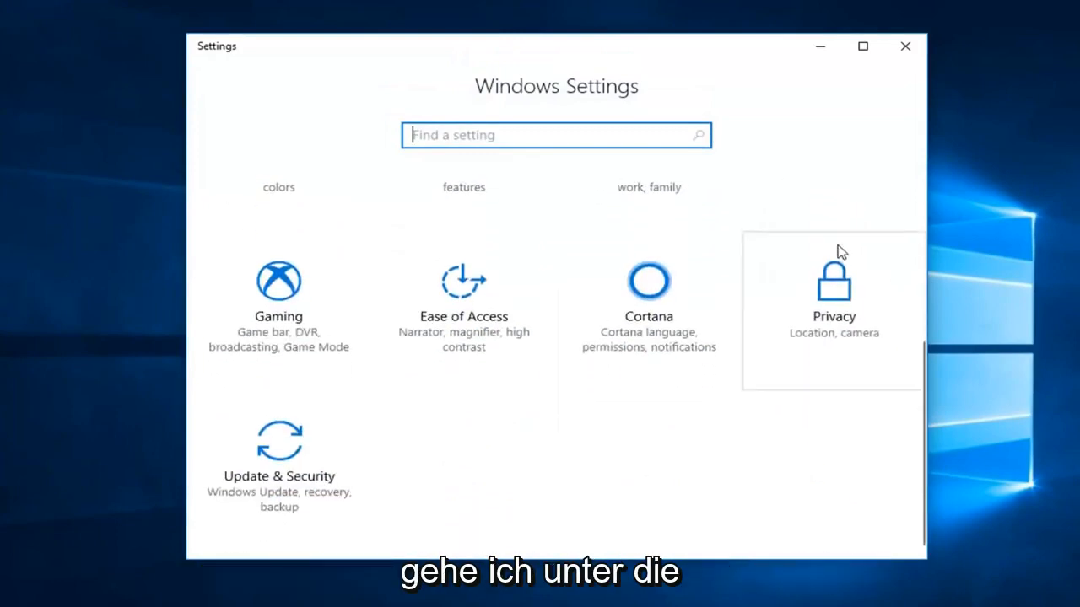
pyautogui.scroll(3)
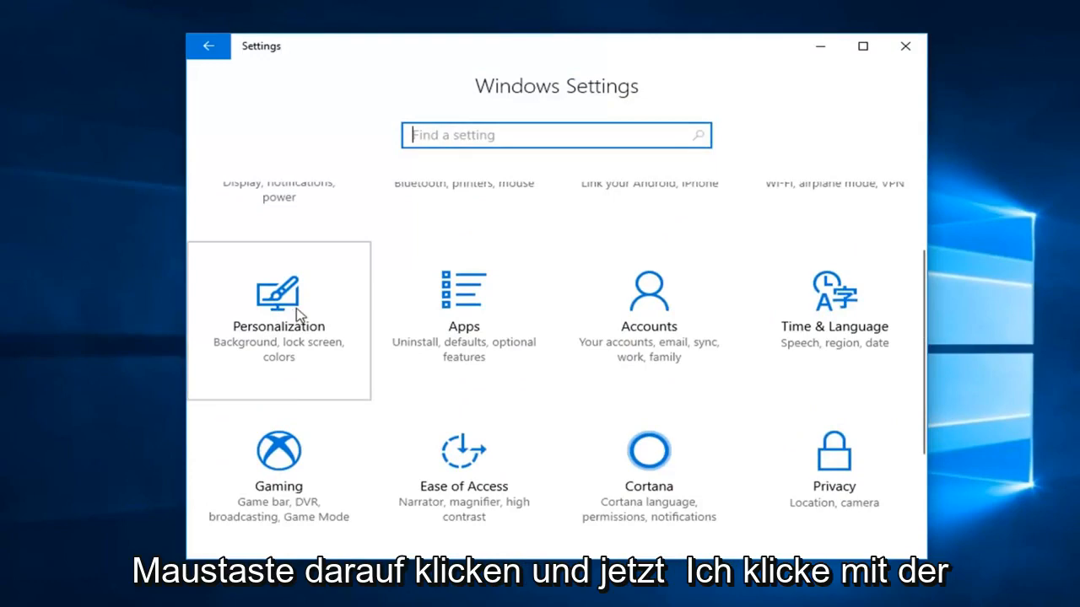
# Go to Personalization > Themes and scroll down to the Related Settings links.
pyautogui.click(278, 321)
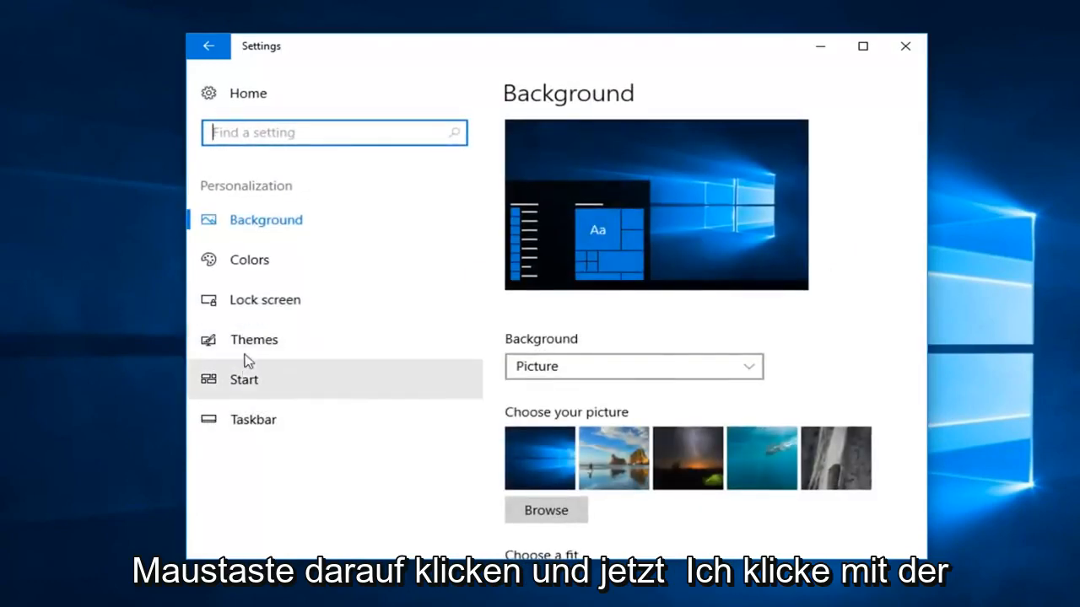
pyautogui.click(253, 339)
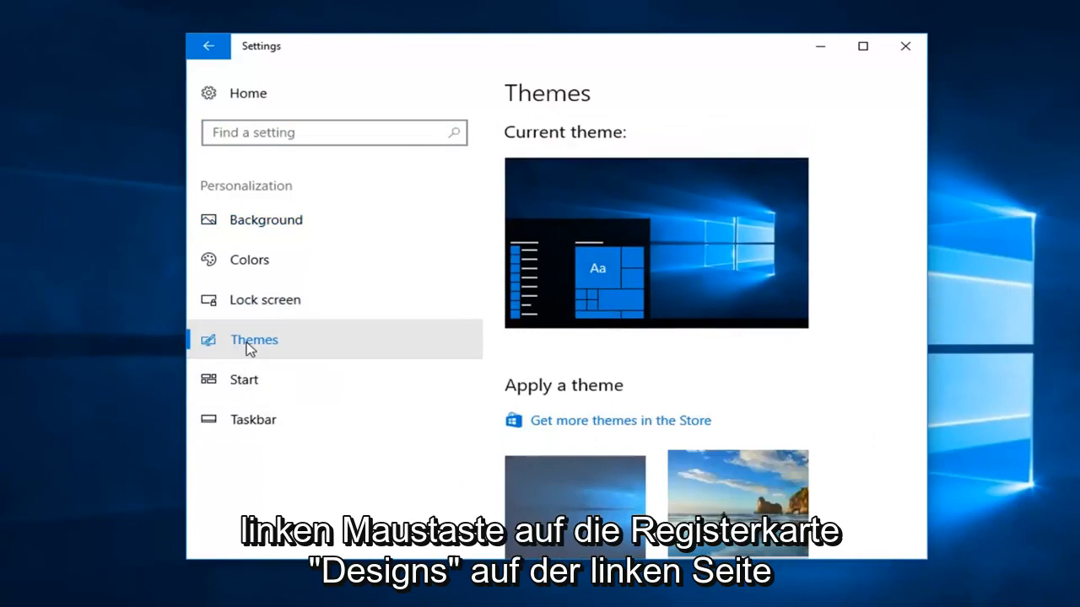
pyautogui.scroll(-3)
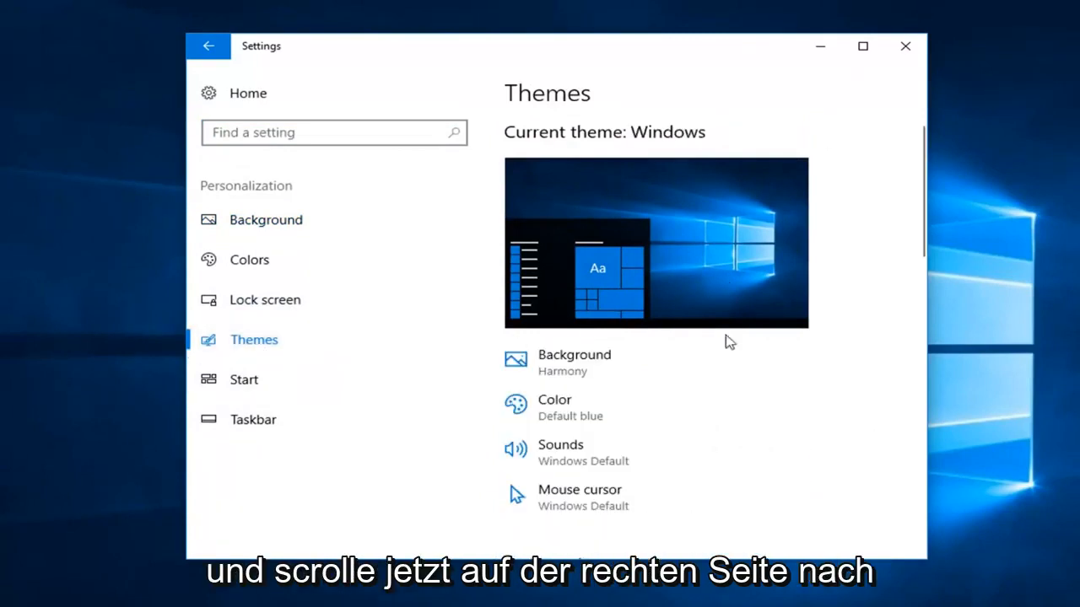
pyautogui.scroll(-3)
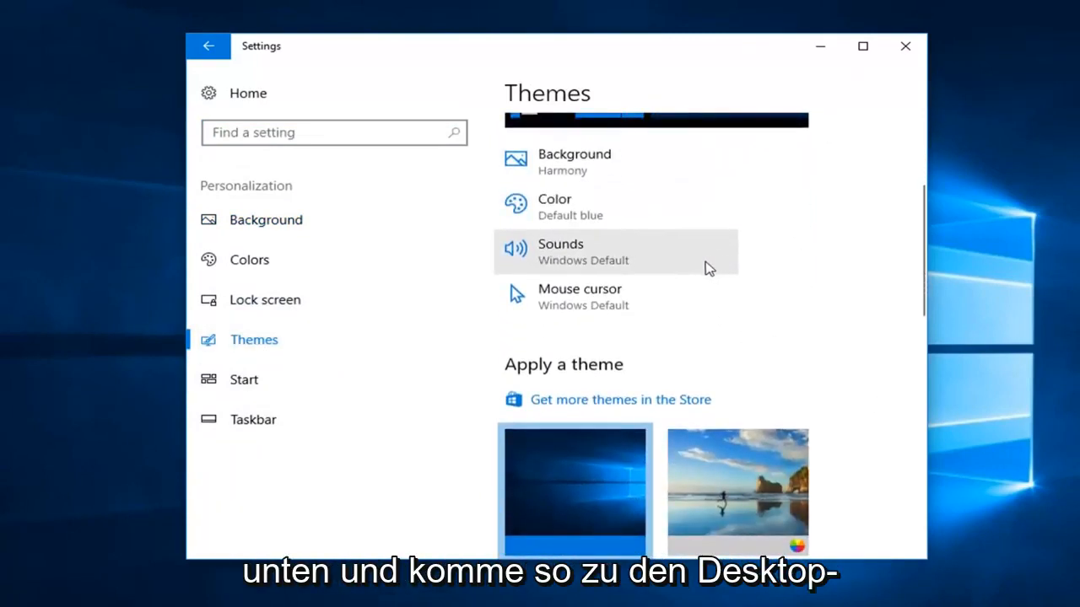
pyautogui.scroll(-3)
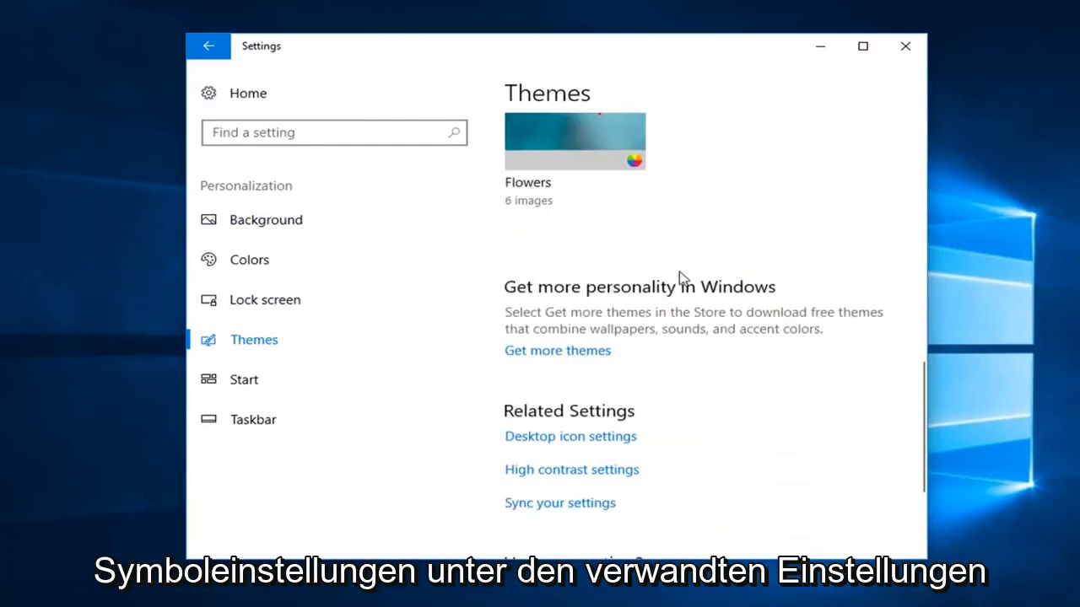
pyautogui.scroll(-3)
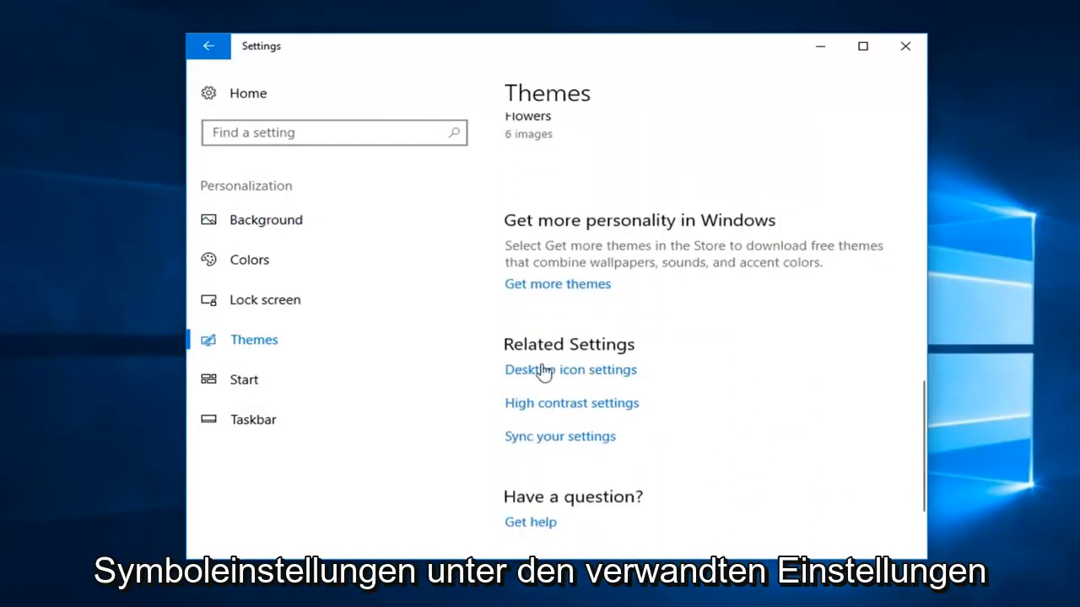
pyautogui.moveTo(560, 369)
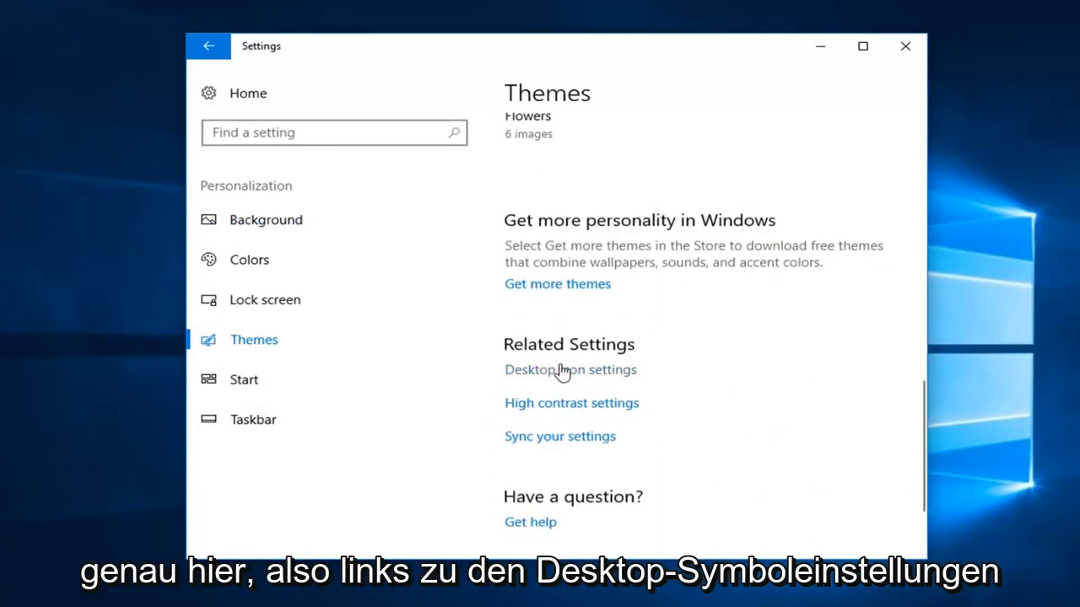
# In Desktop icon settings, keep the Recycle Bin checkbox checked, then Apply and OK.
pyautogui.click(570, 370)
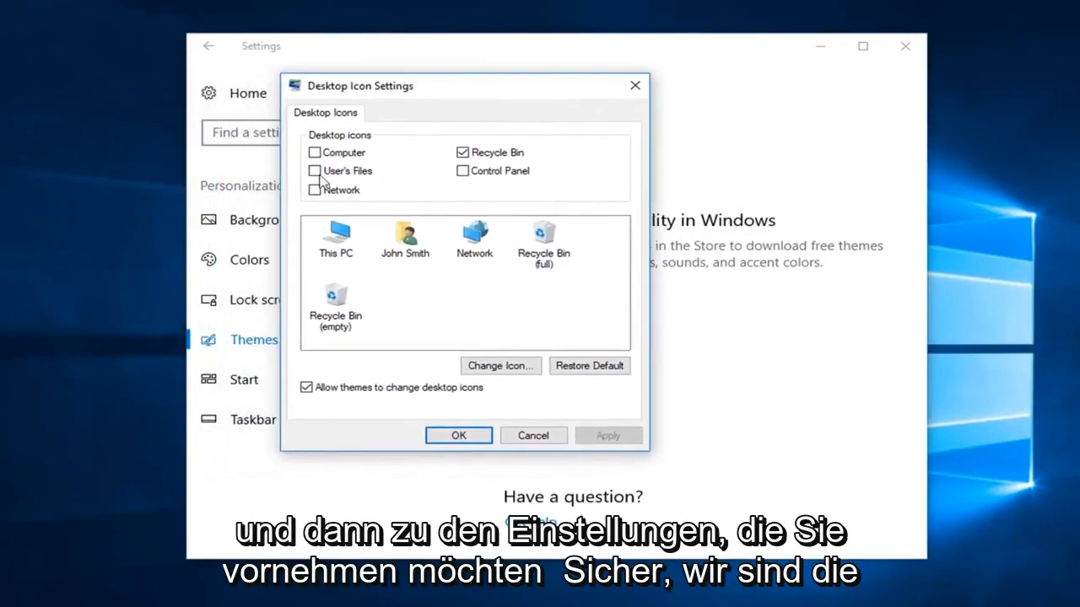
pyautogui.moveTo(478, 152)
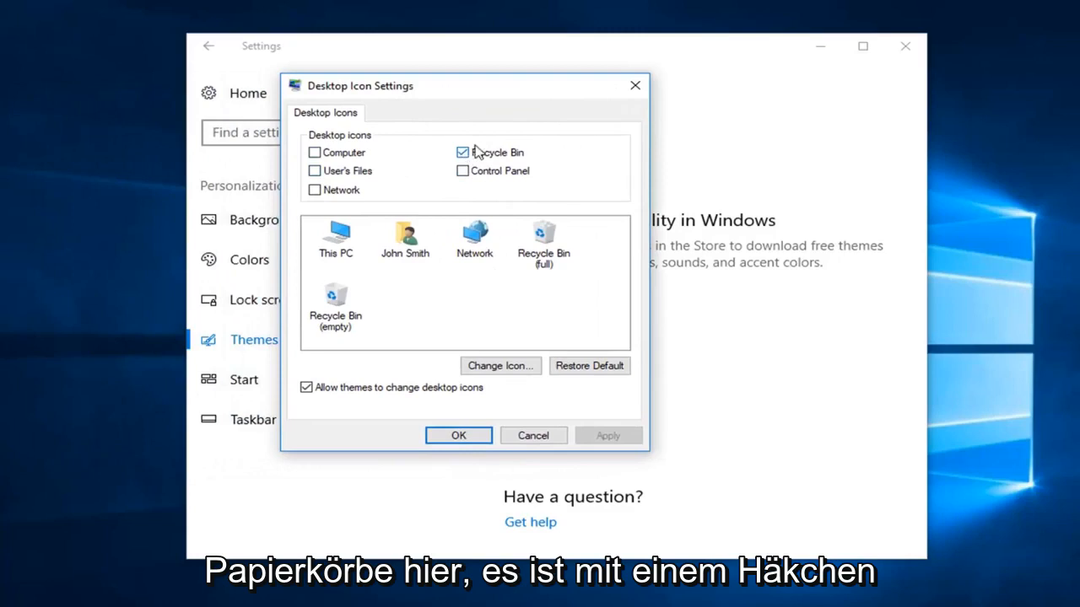
pyautogui.click(462, 151)
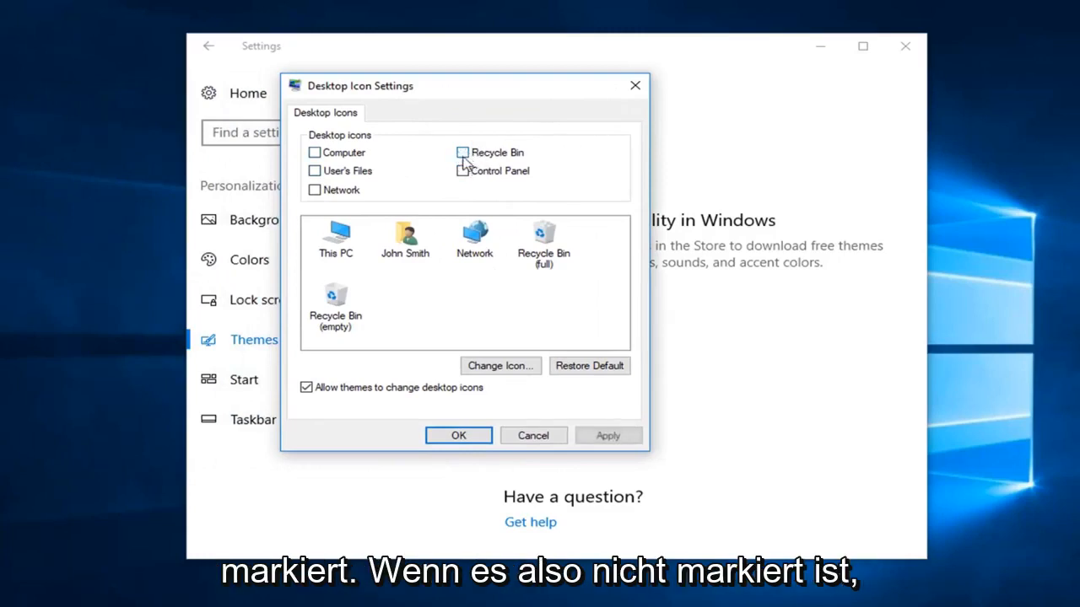
pyautogui.click(463, 152)
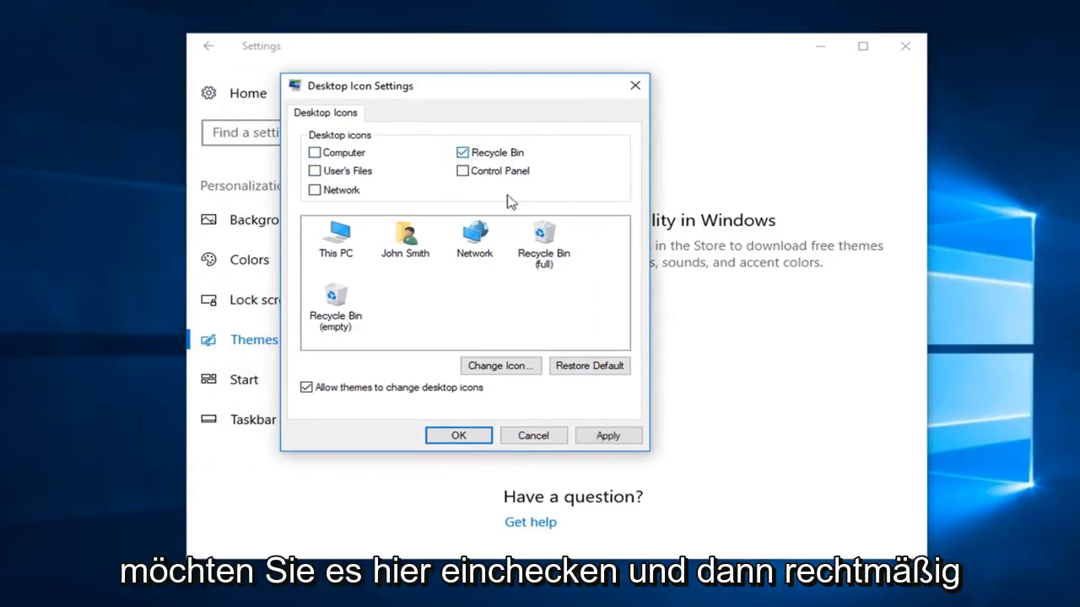
pyautogui.click(458, 435)
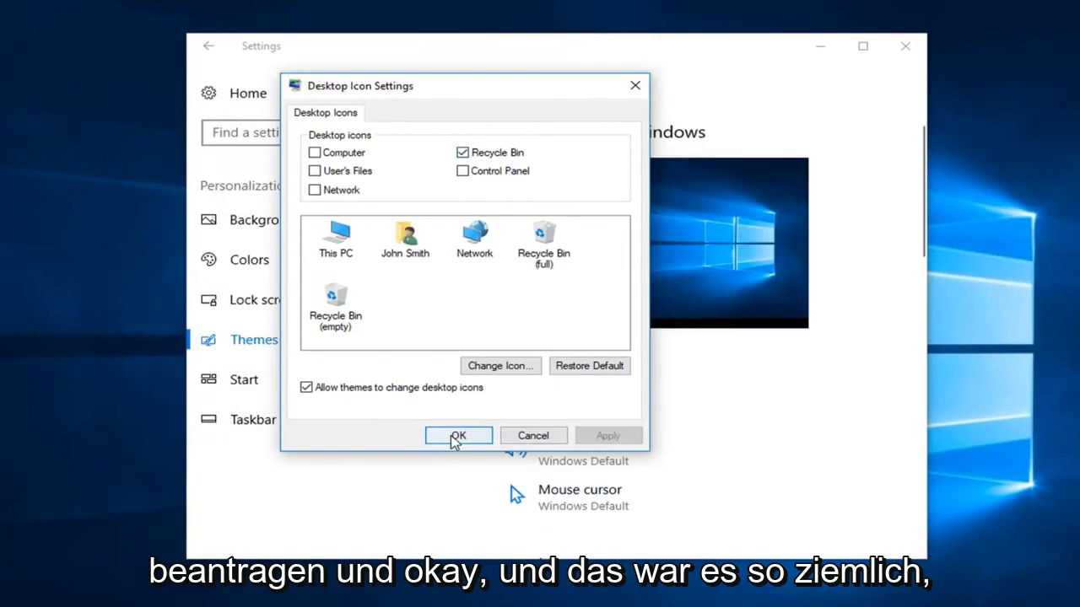
pyautogui.click(458, 435)
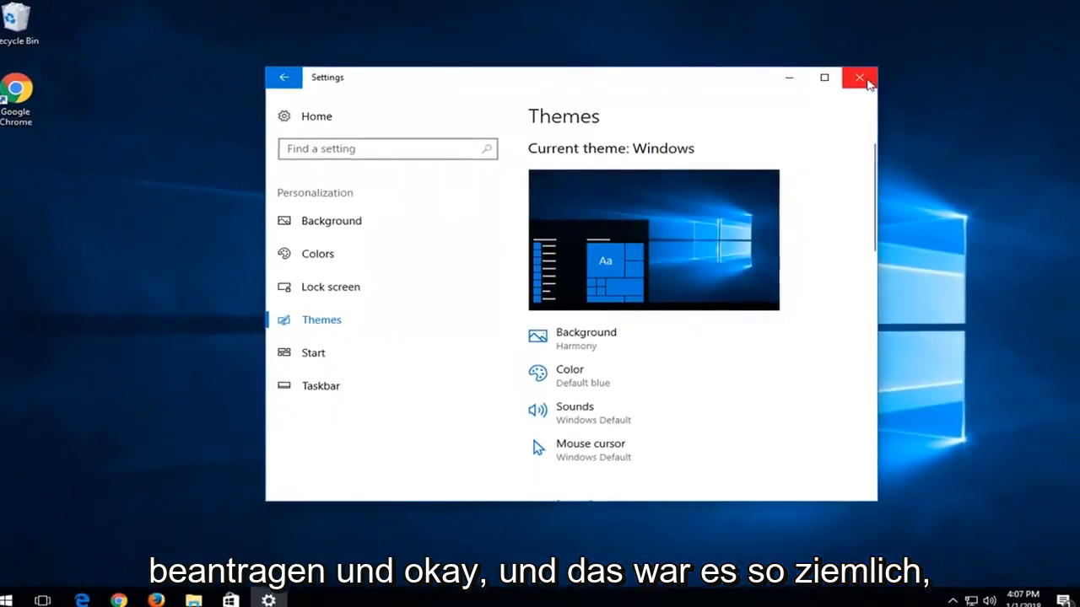
# Close the Settings window to reveal the Recycle Bin and Chrome desktop icons.
pyautogui.click(858, 78)
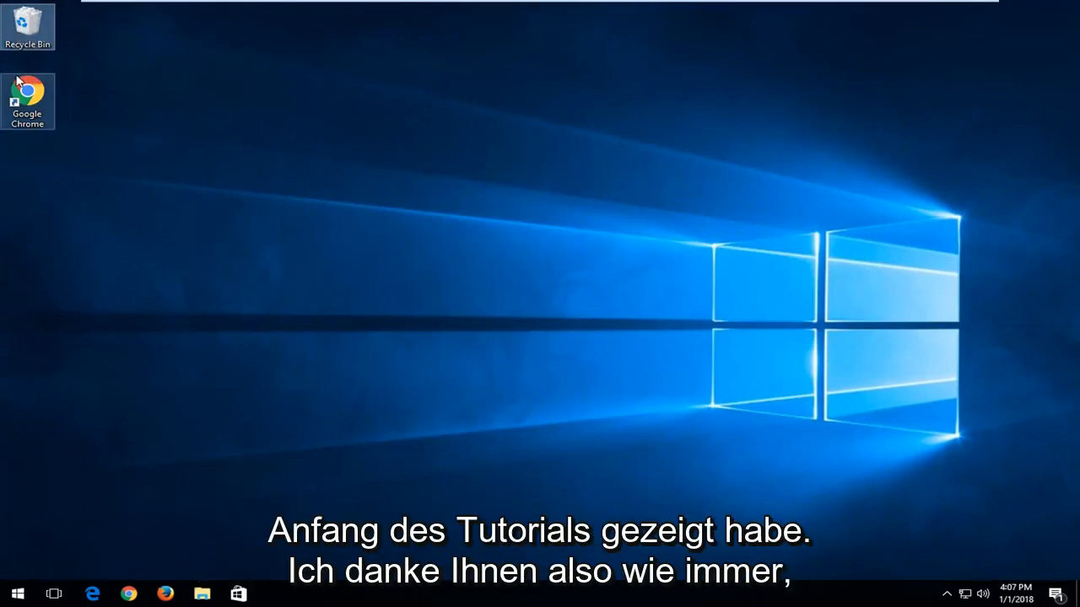
pyautogui.moveTo(257, 342)
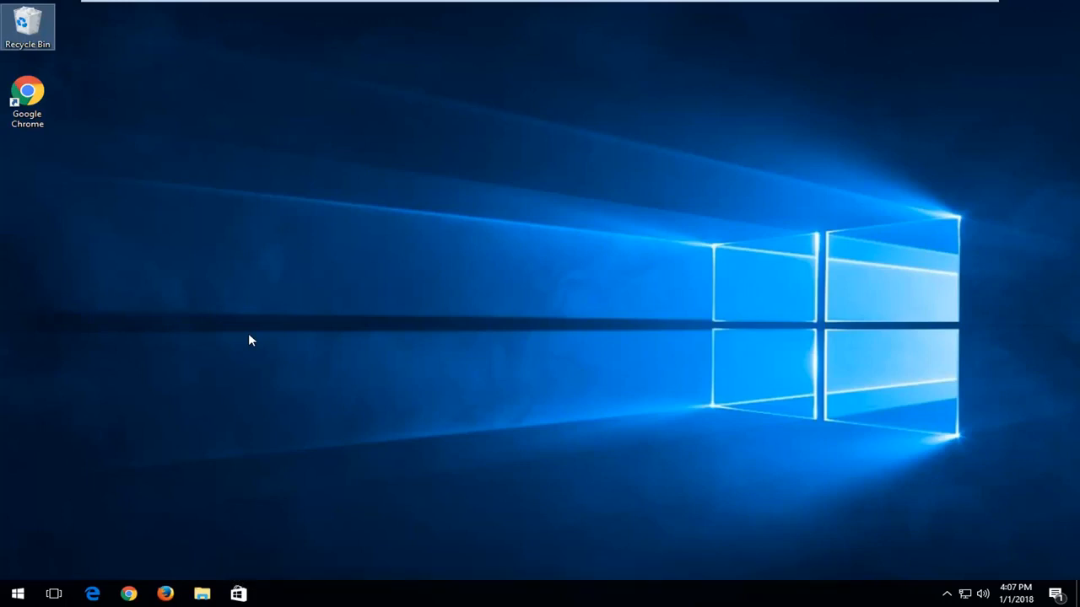
pyautogui.moveTo(256, 329)
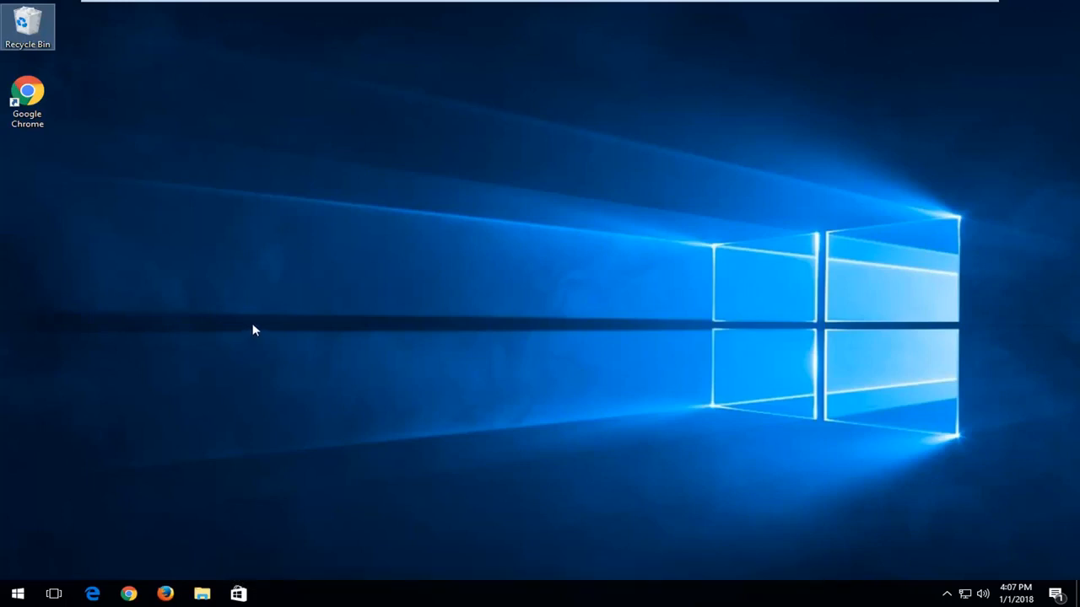